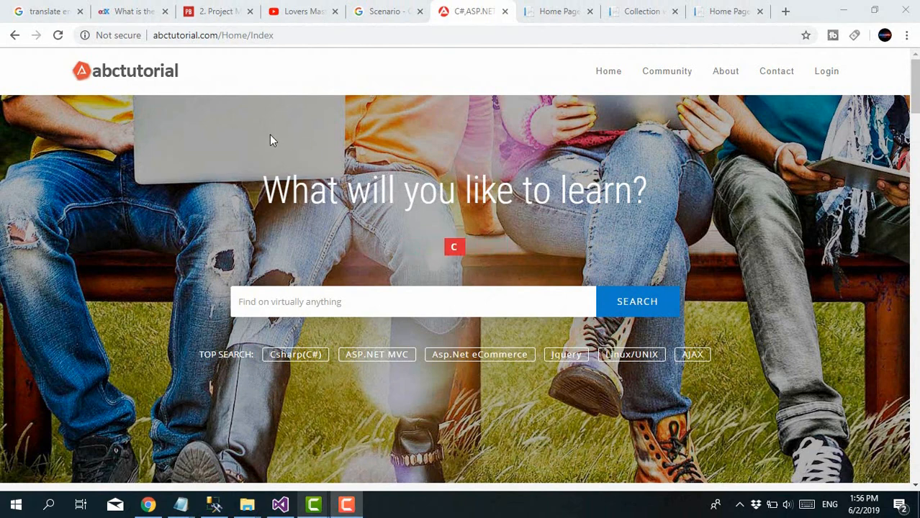
Step: Search abctutorial.com for 'Custom membership' and open the single course result
type("Custom membership")
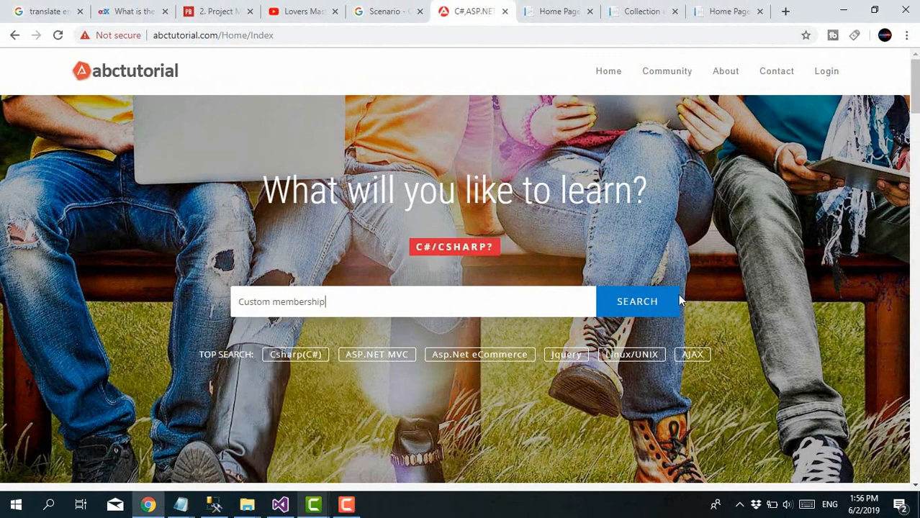
left_click(636, 301)
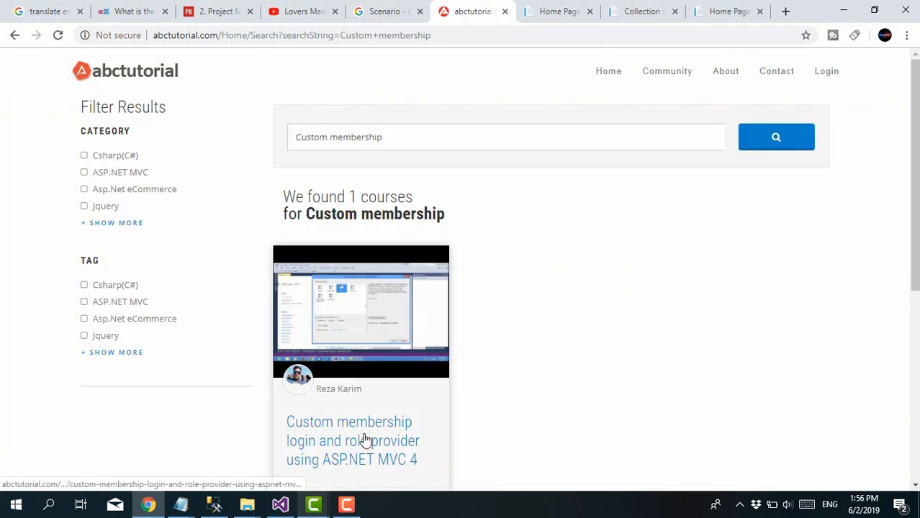
left_click(353, 440)
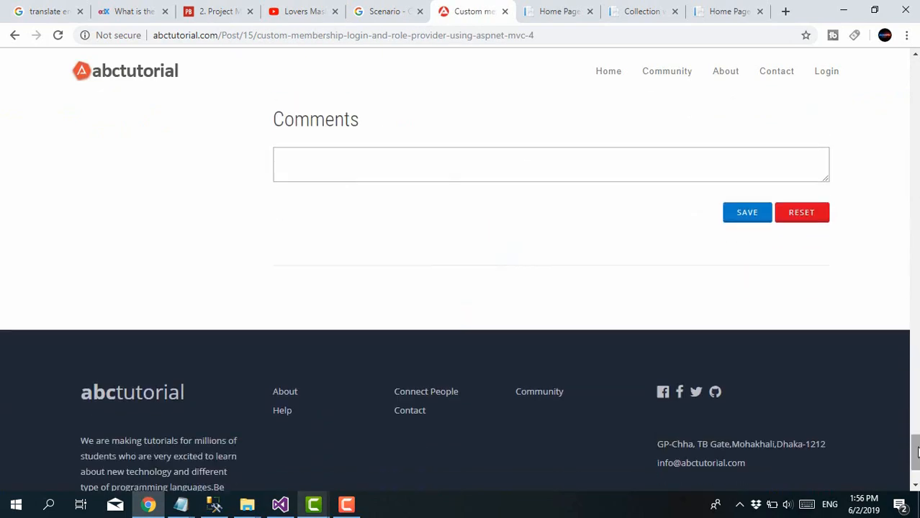
Step: Bring up the course's comments section and start a new comment
left_click(372, 167)
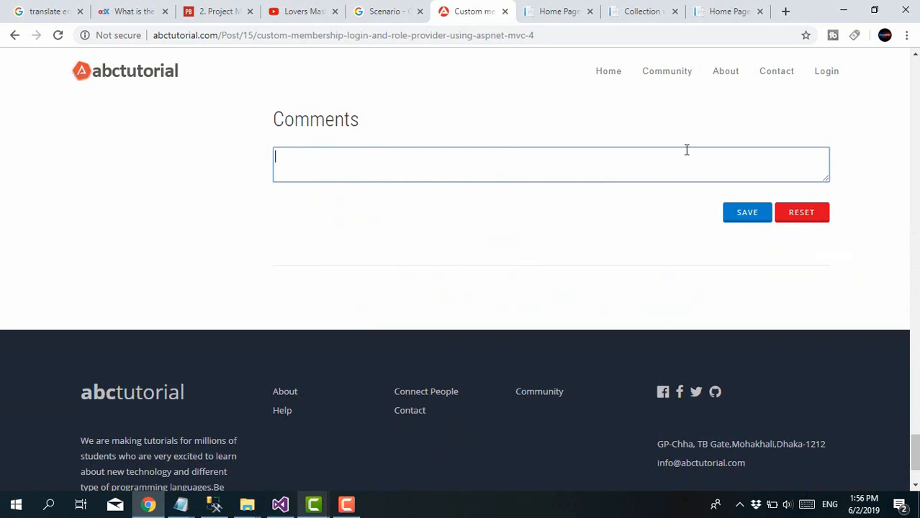
left_click(666, 71)
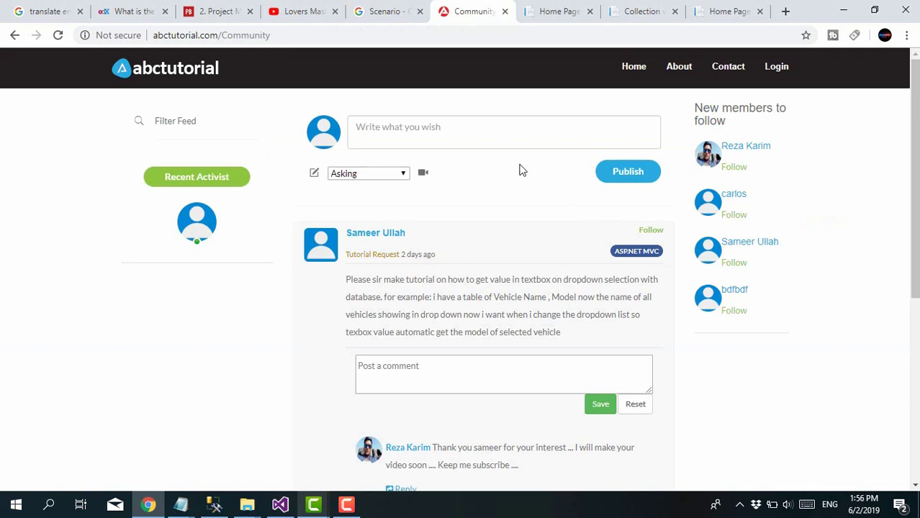
mouse_move(547, 184)
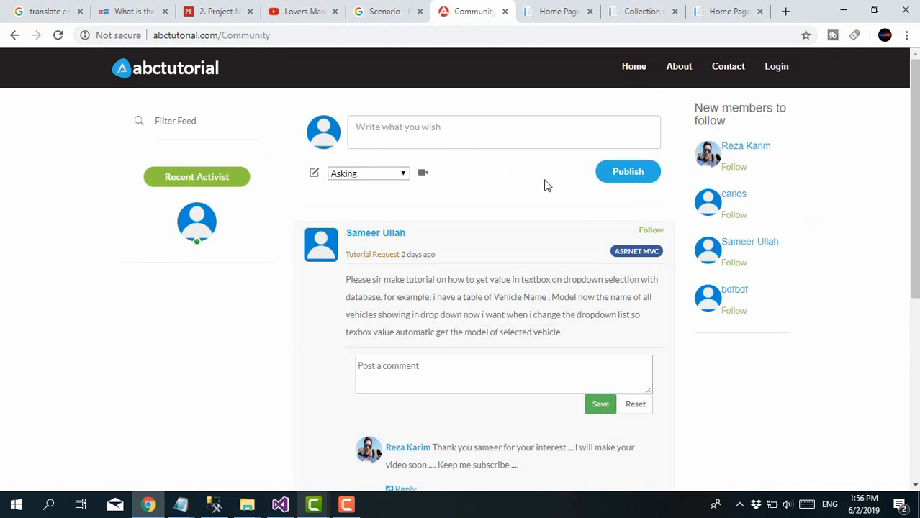
Step: Show the Community feed and review the post categories in the 'Asking' dropdown
left_click(367, 173)
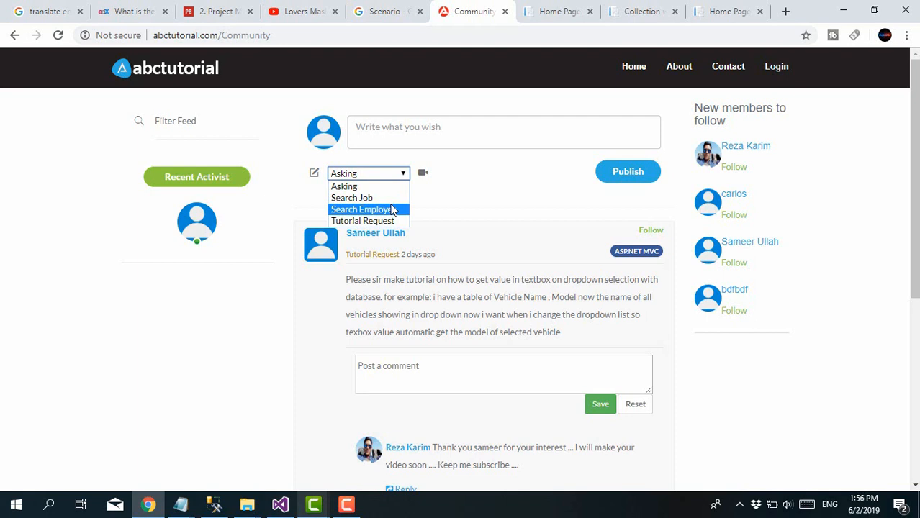
left_click(728, 12)
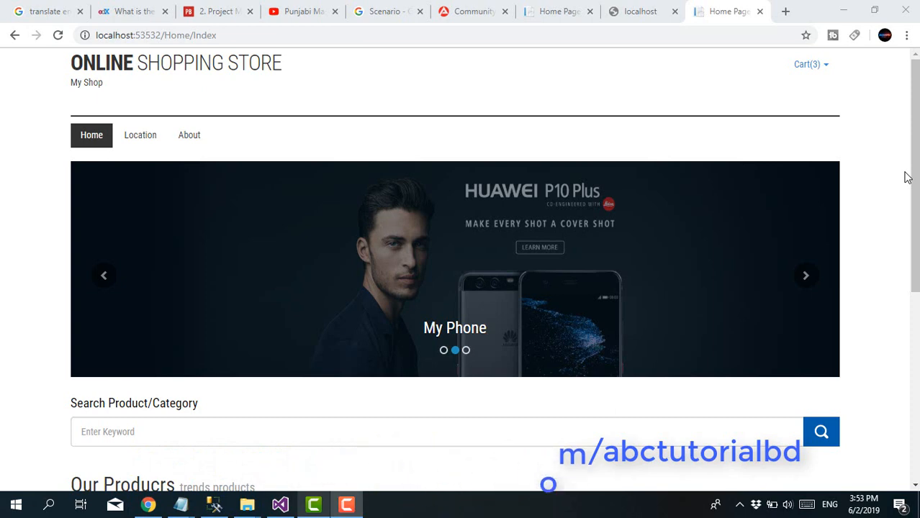
scroll("down", 3)
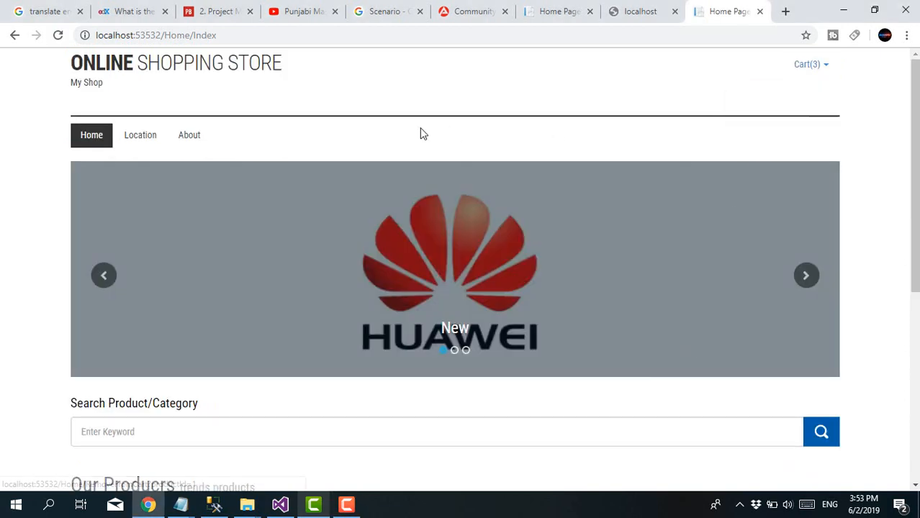
mouse_move(400, 262)
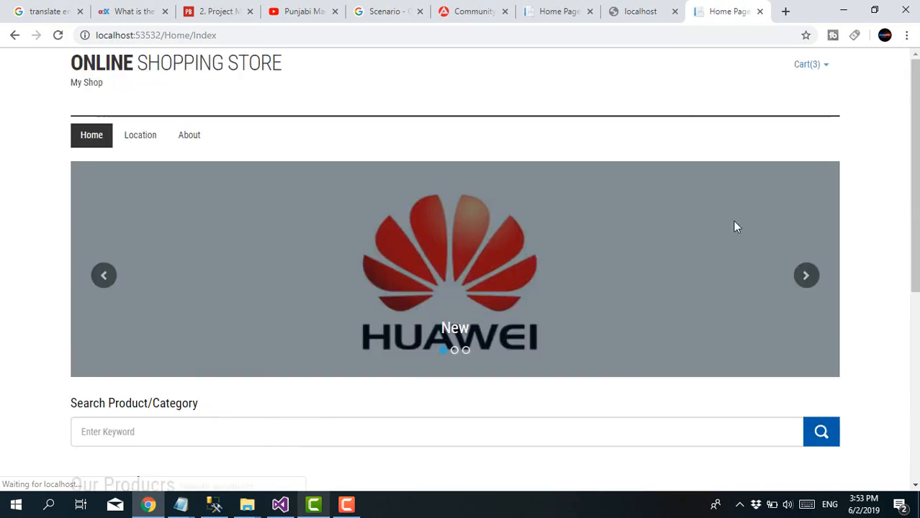
left_click(806, 63)
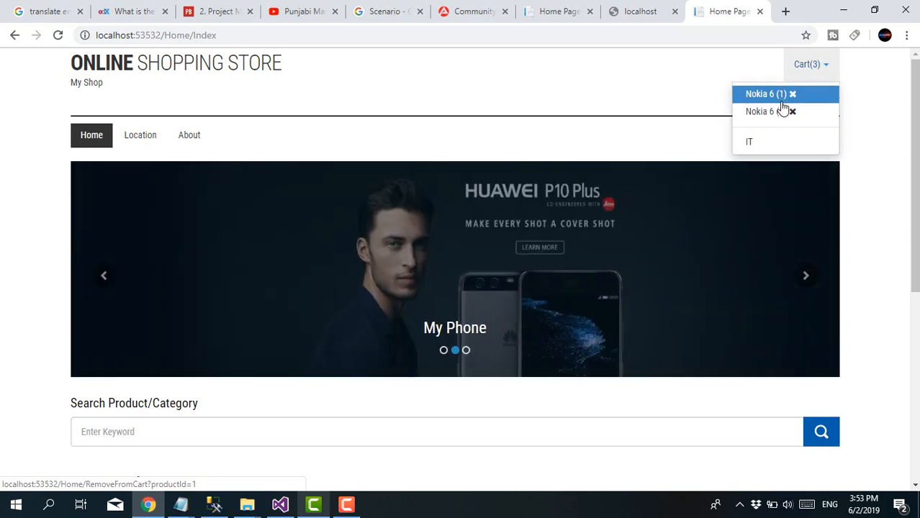
mouse_move(781, 101)
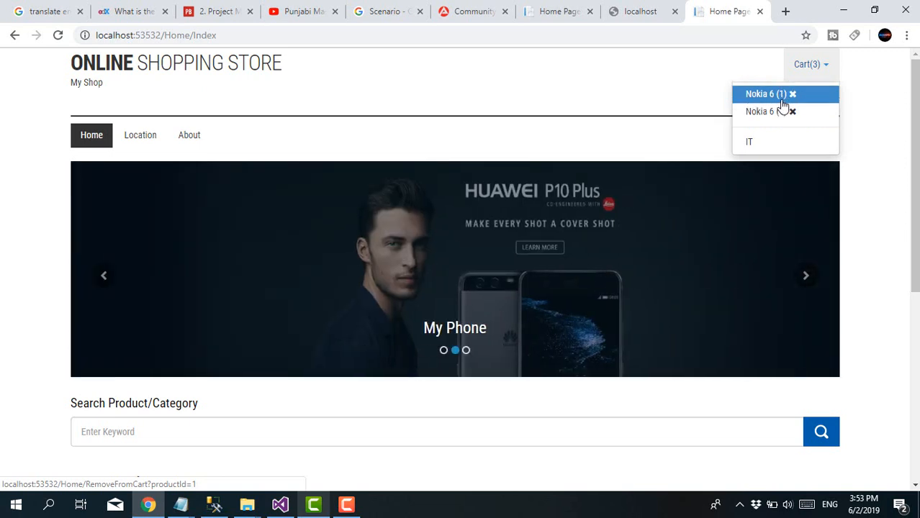
mouse_move(781, 115)
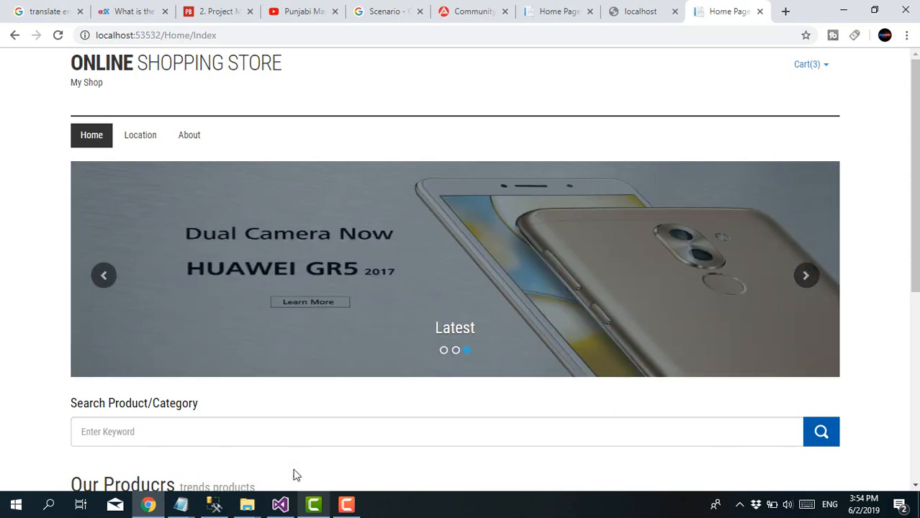
left_click(279, 504)
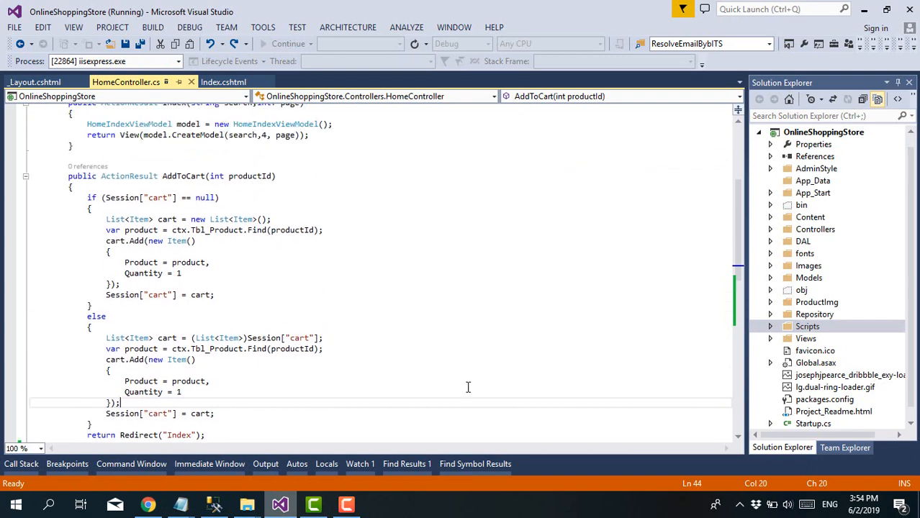
Step: Stop debugging and add a blank line after the product lookup in AddToCart's existing-cart branch
left_click(345, 504)
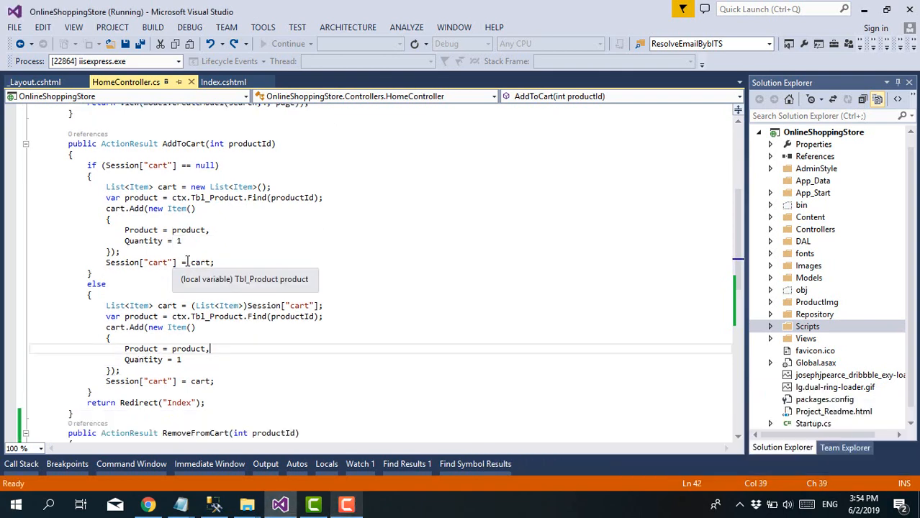
mouse_move(265, 293)
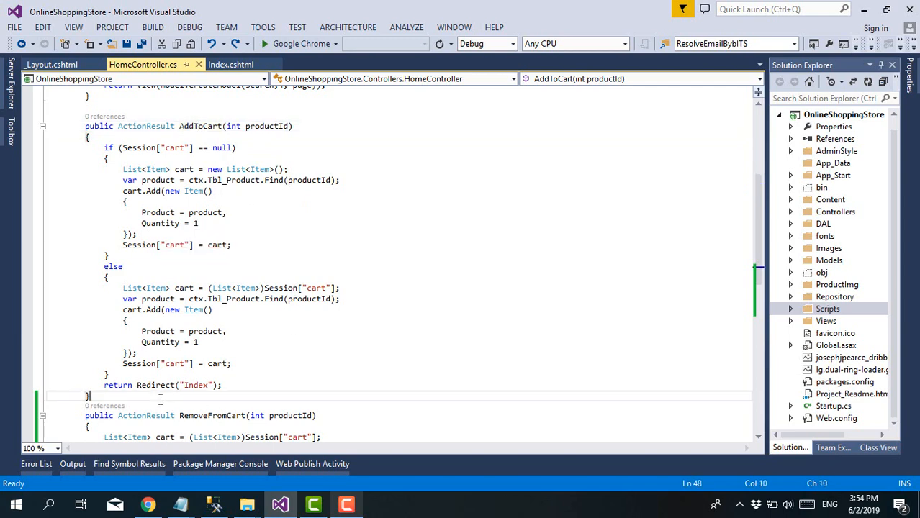
mouse_move(236, 288)
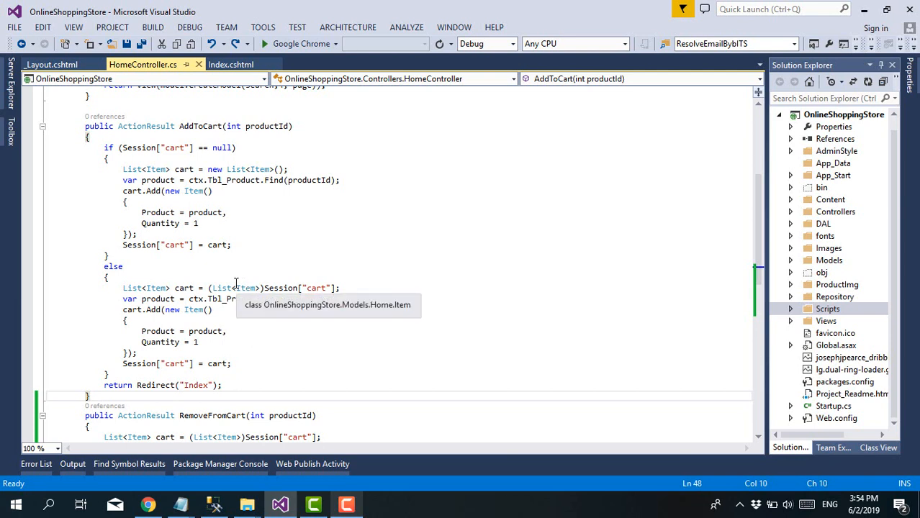
left_click(108, 147)
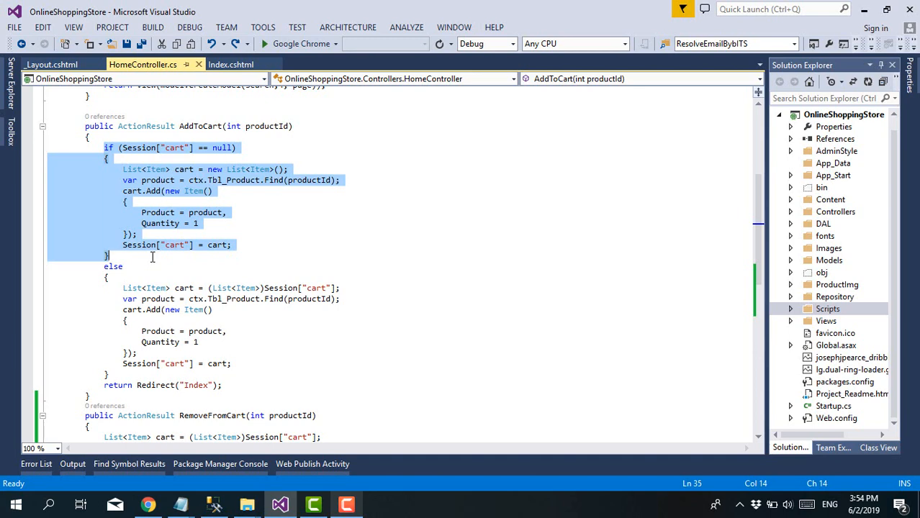
mouse_move(186, 211)
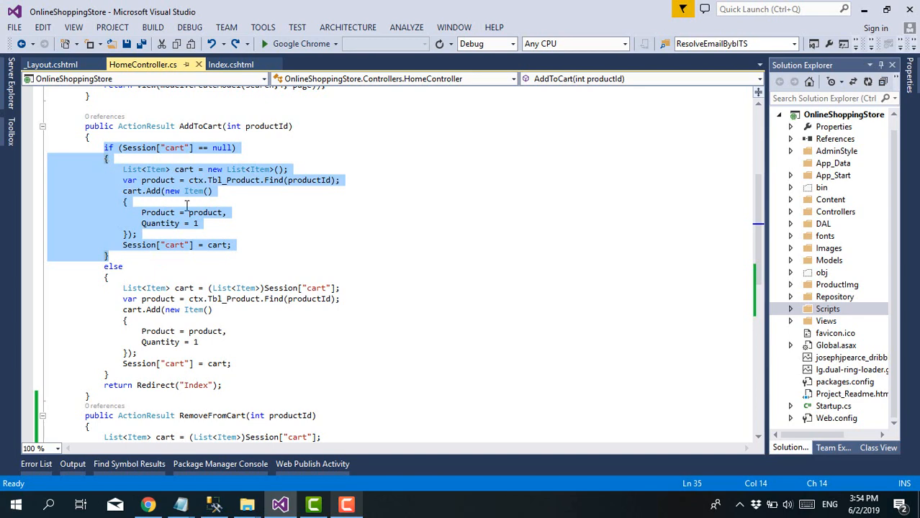
scroll("down", 3)
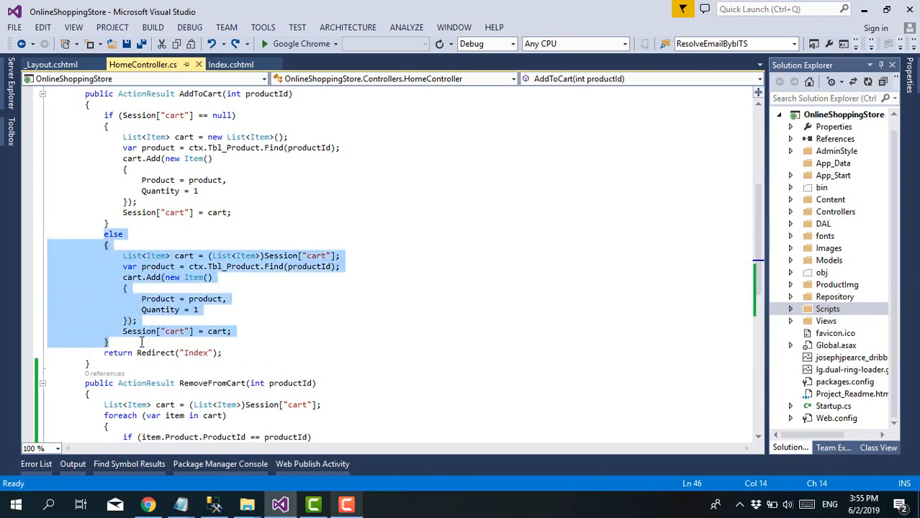
left_click(355, 266)
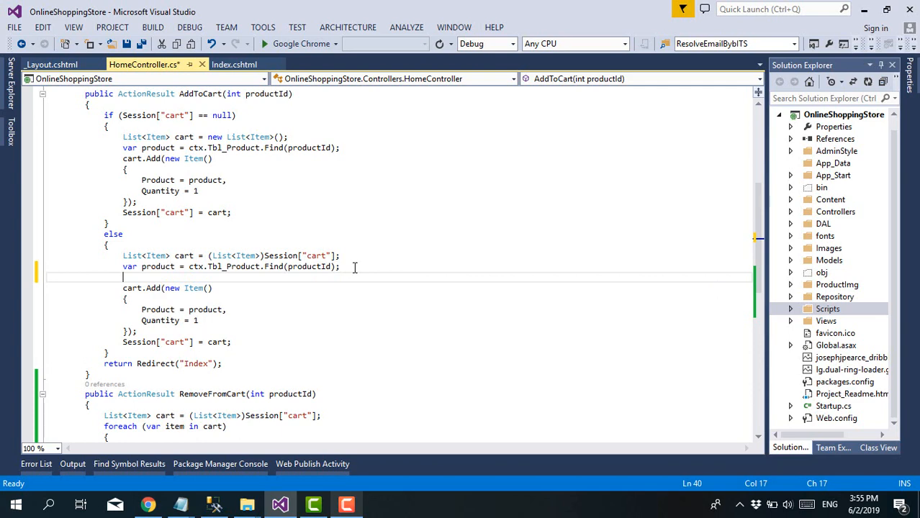
Step: Loop over cart items with if(item.Product.ProductId == productId) inside the foreach
type("foreach (var item in collection)")
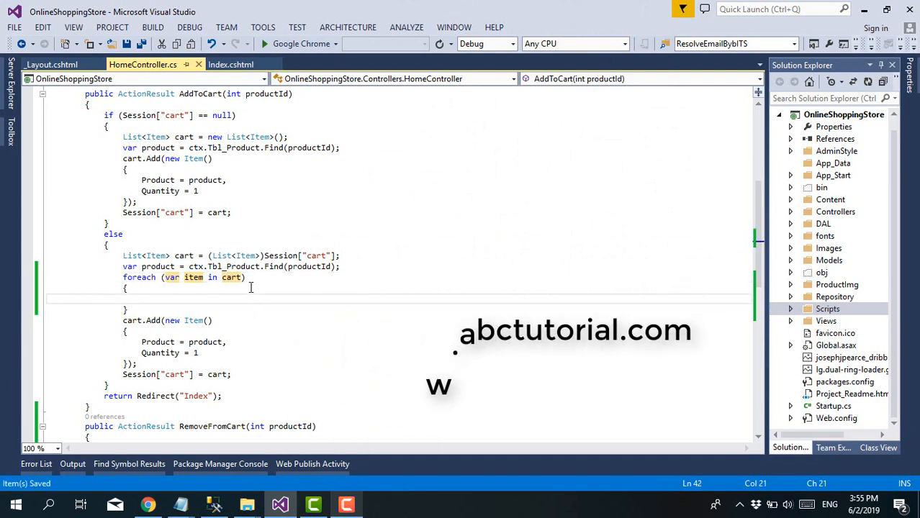
type("if")
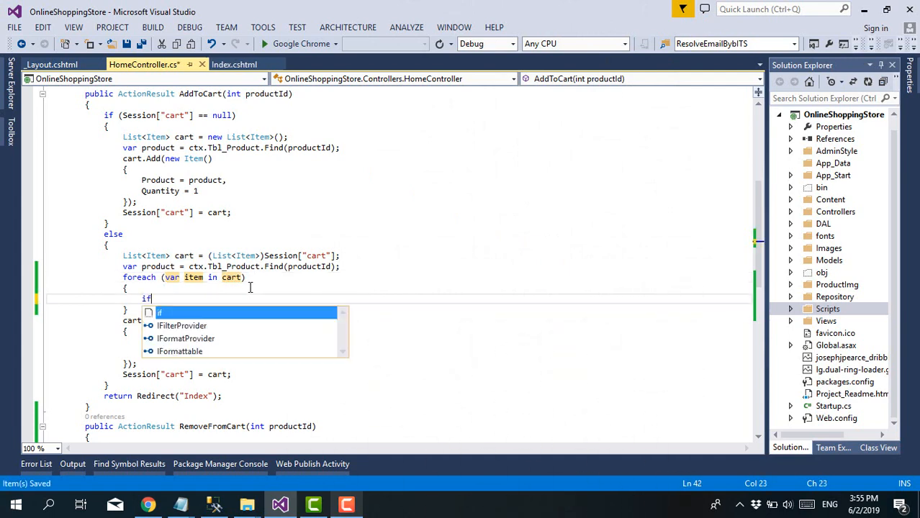
type("(item")
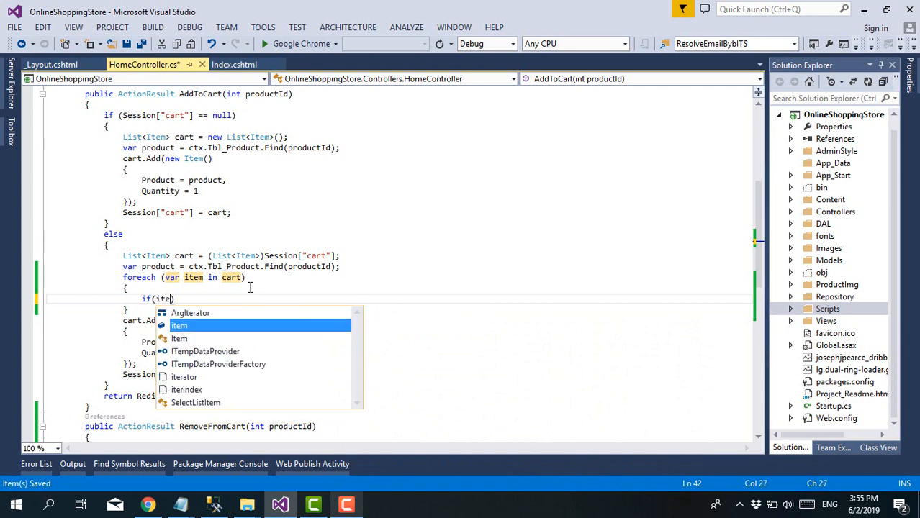
type("m.Product.p")
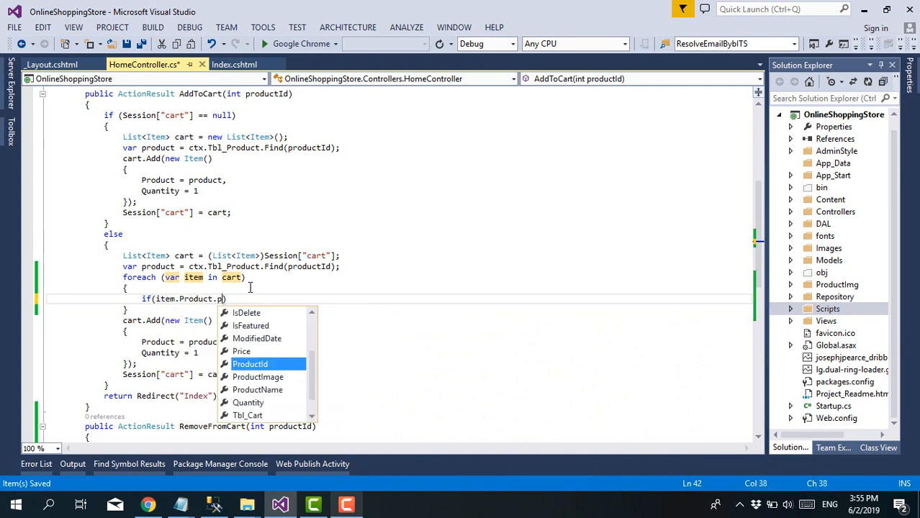
type("roductId==")
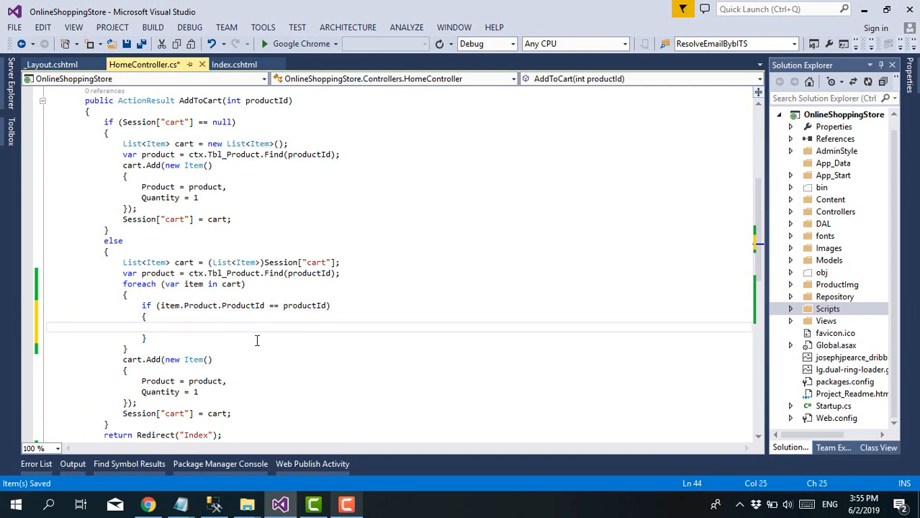
Step: Copy cart.Remove(item); from RemoveFromCart into the match branch and follow it with break;
scroll("down", 3)
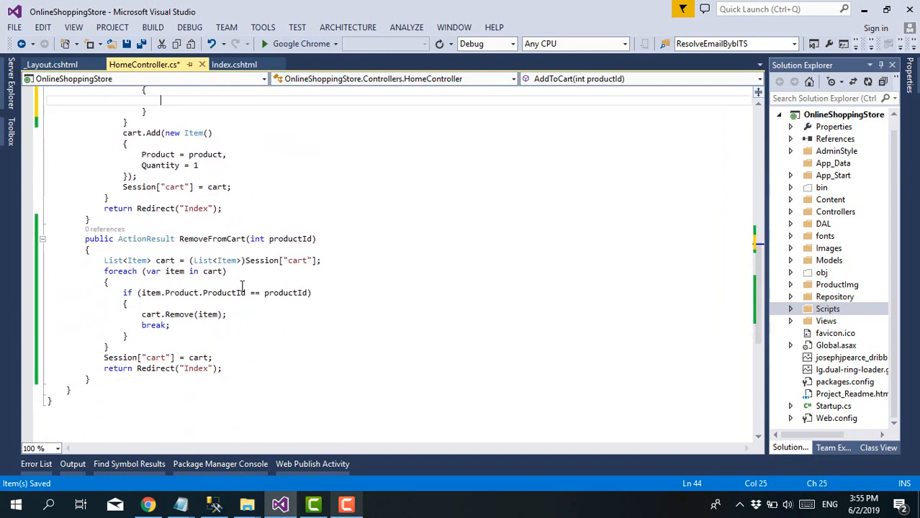
left_click_drag(141, 314, 226, 314)
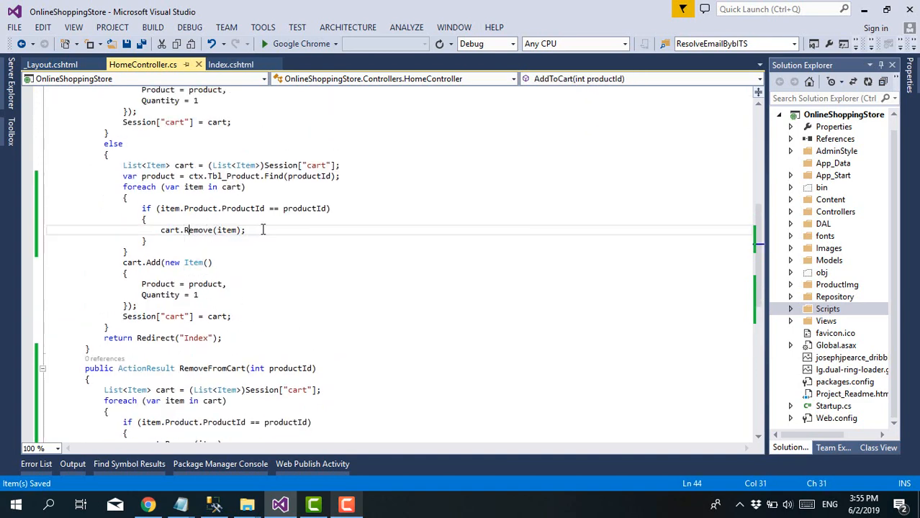
type("b")
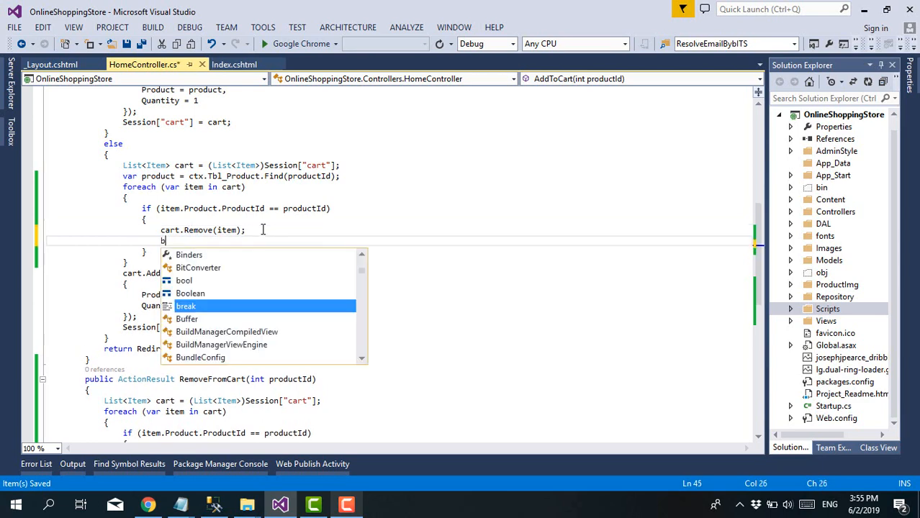
type("break;")
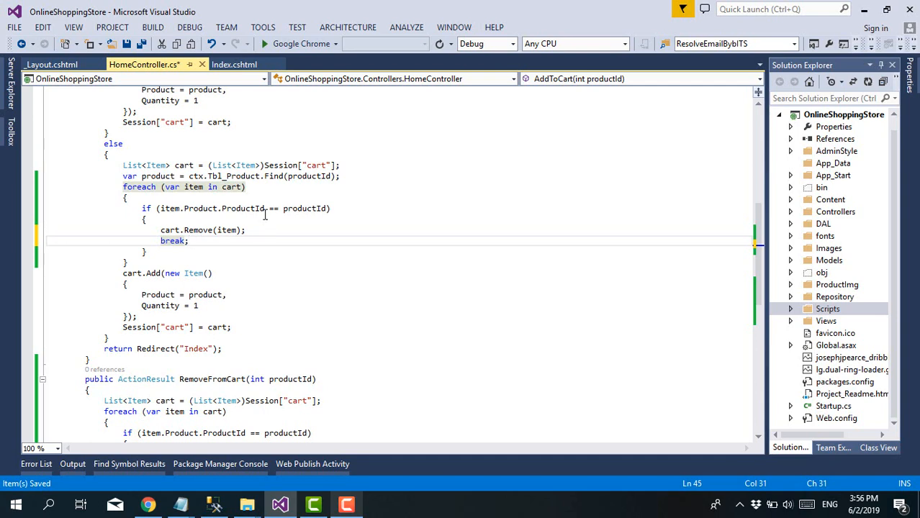
mouse_move(187, 231)
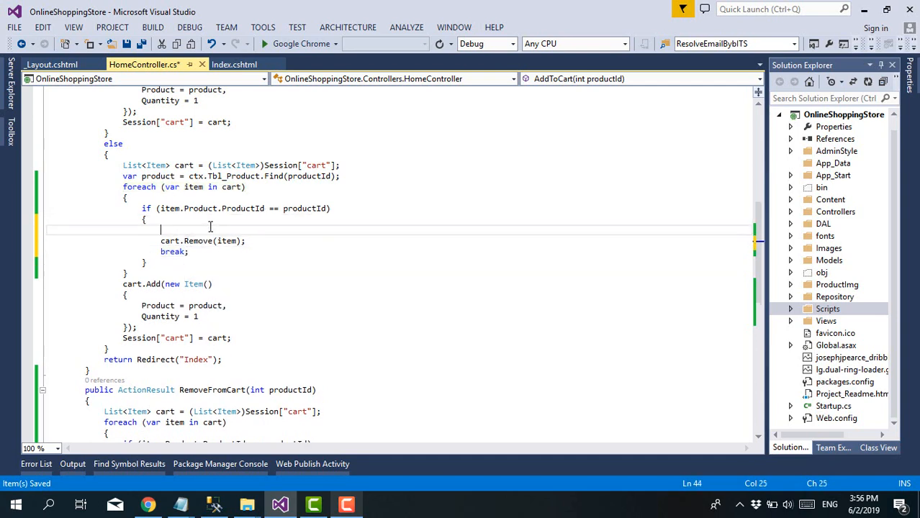
Step: Store the item's quantity in int prevQty = item.Quantity; above the removal
type("int")
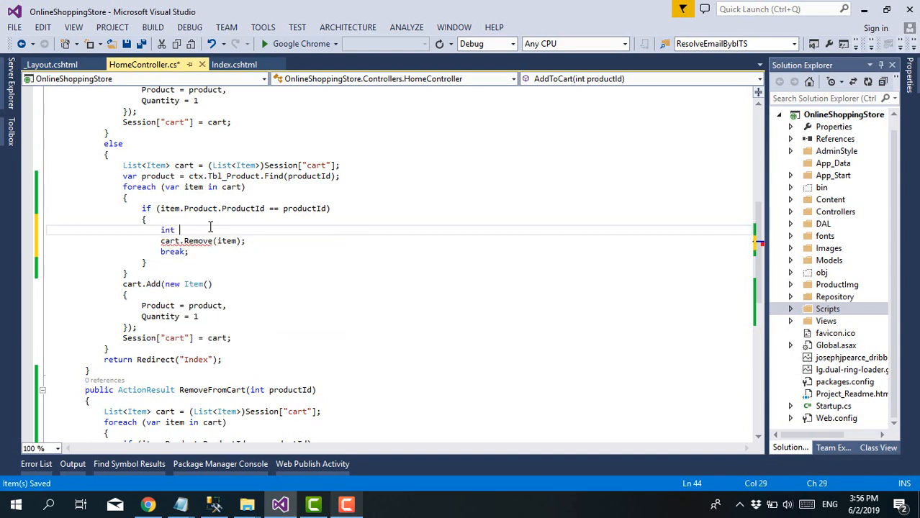
type("prev")
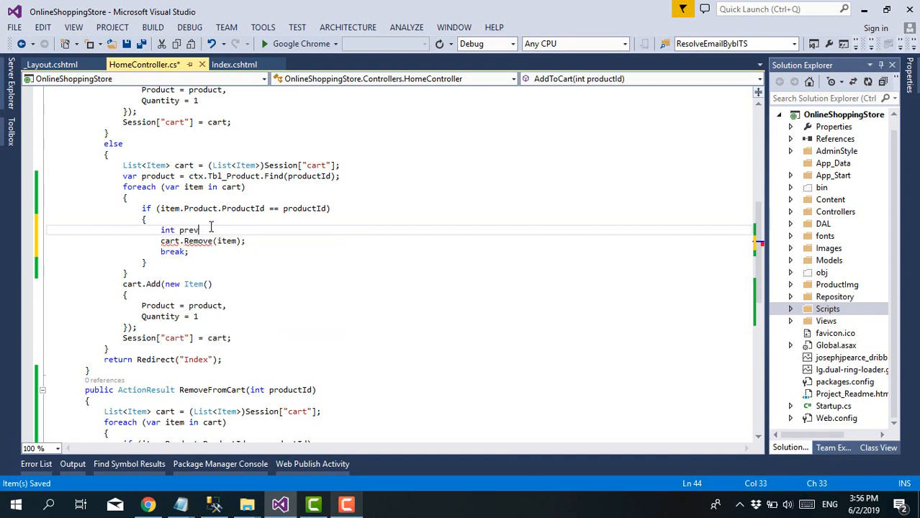
type("Qty")
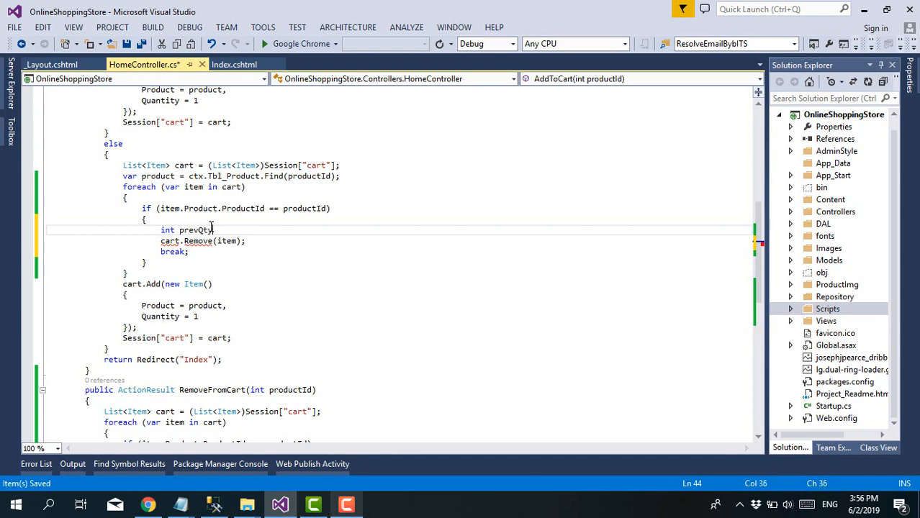
type("=ite")
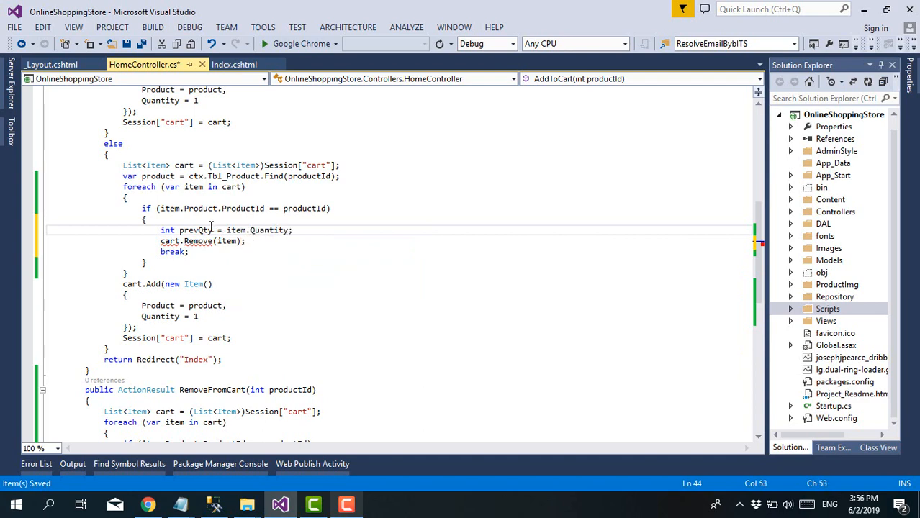
mouse_move(337, 250)
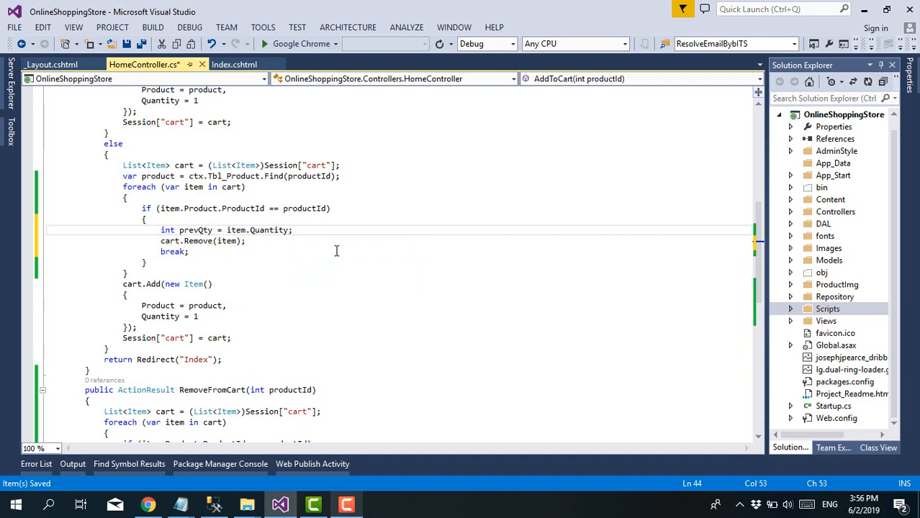
mouse_move(202, 230)
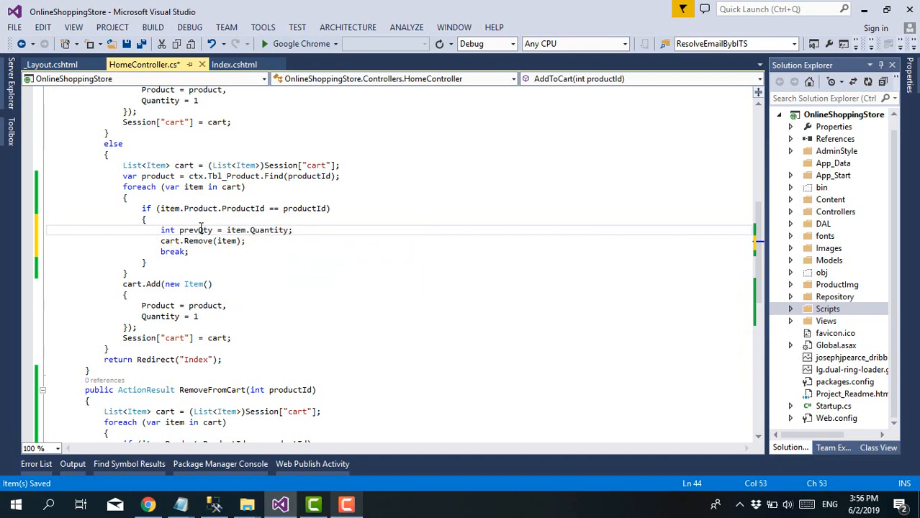
double_click(269, 230)
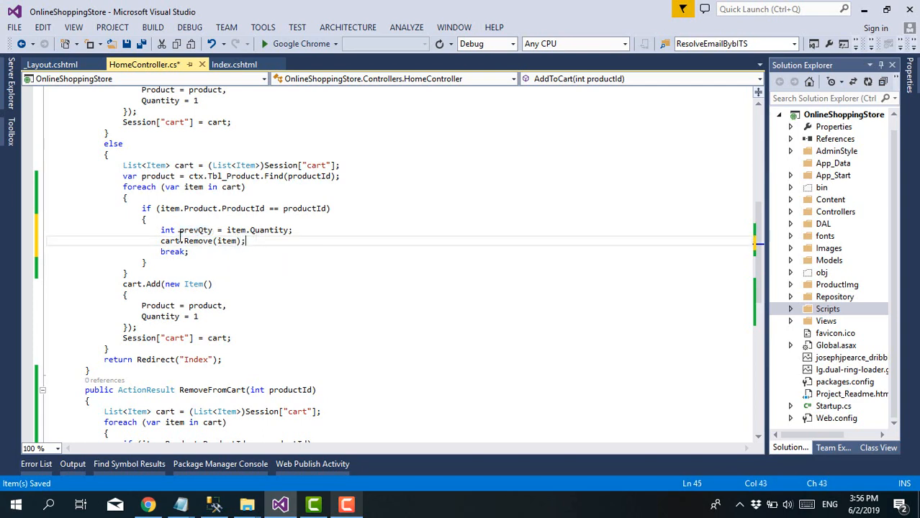
mouse_move(229, 241)
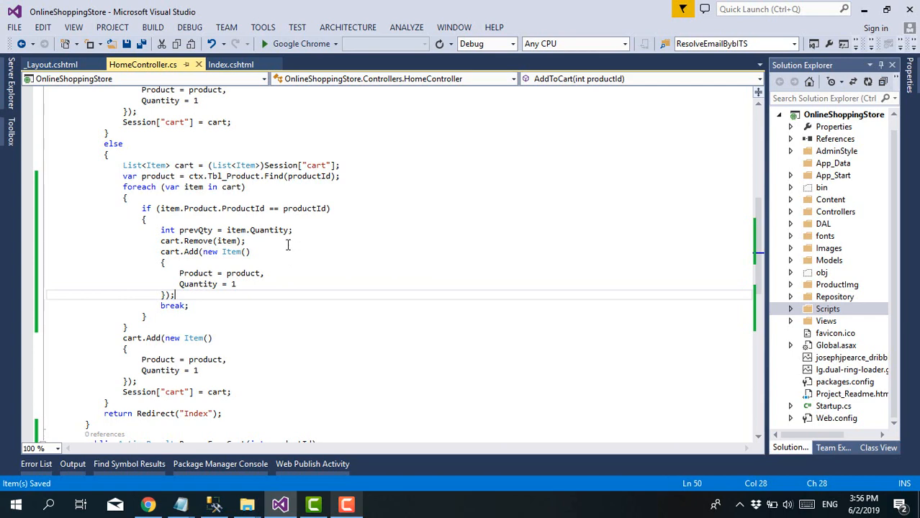
mouse_move(241, 274)
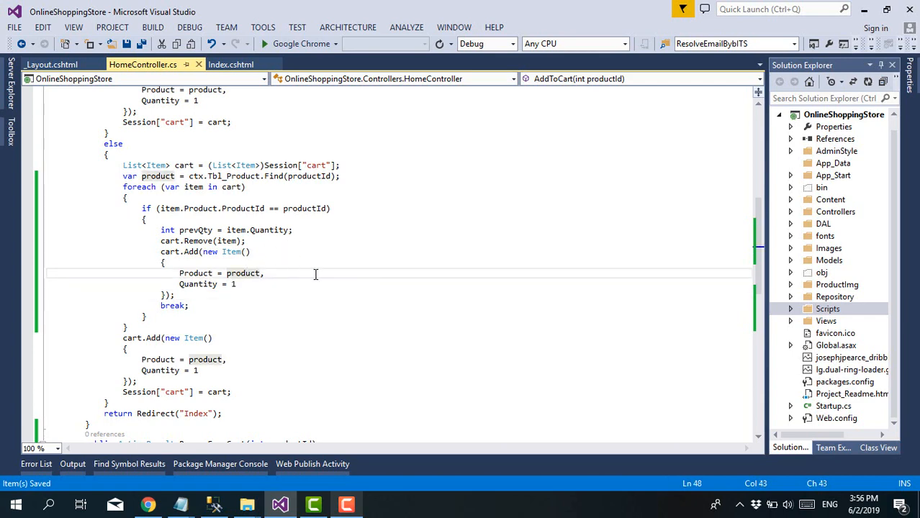
Step: Re-add the product as a new Item with Quantity prevQty+1 before the break
left_click(314, 175)
type("prevQty")
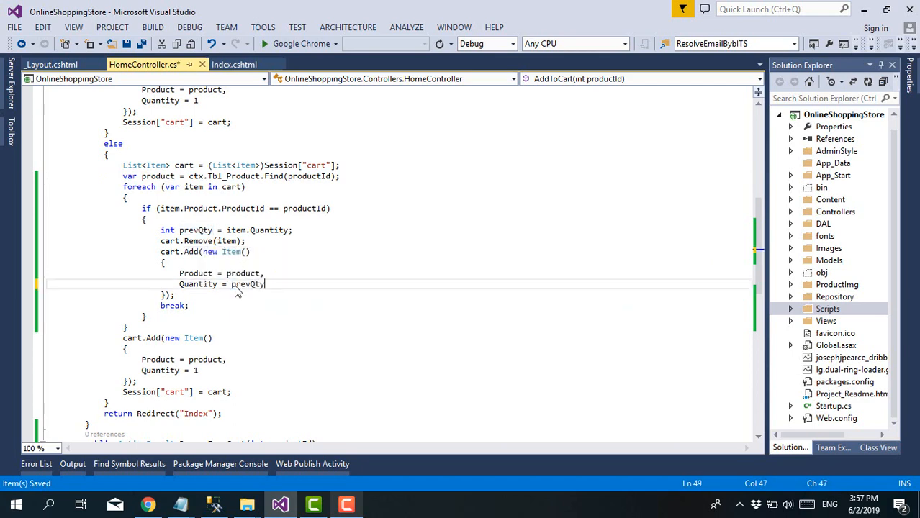
type("1")
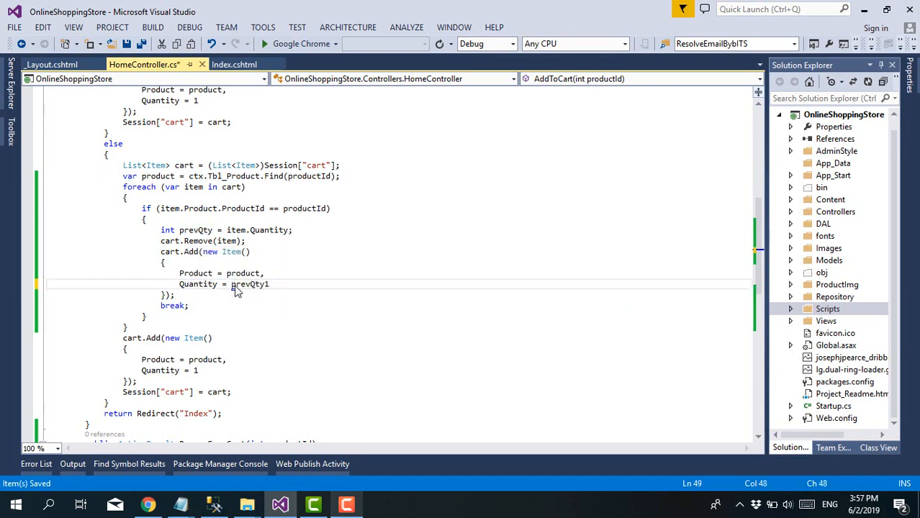
type("+")
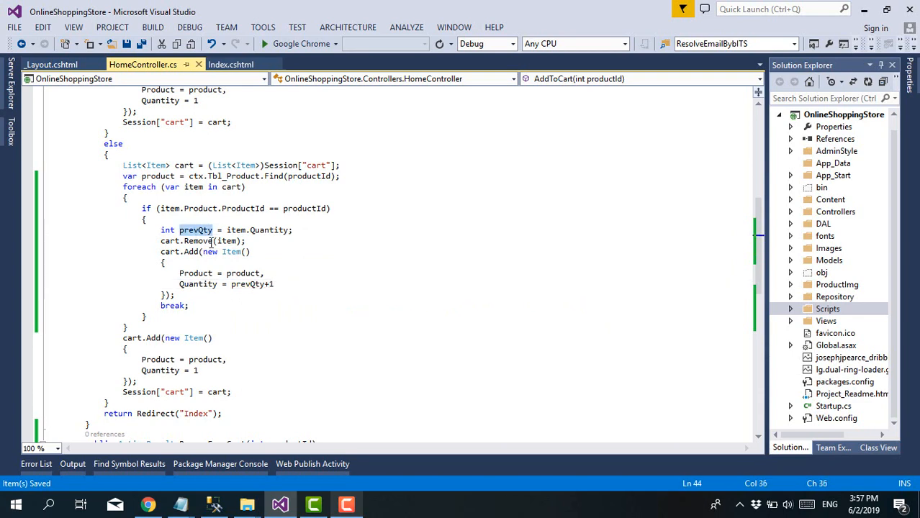
mouse_move(274, 230)
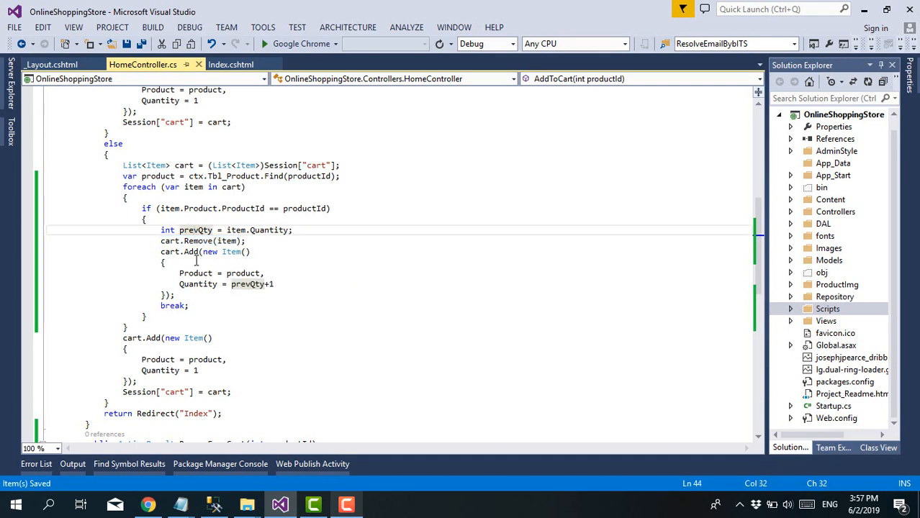
mouse_move(242, 274)
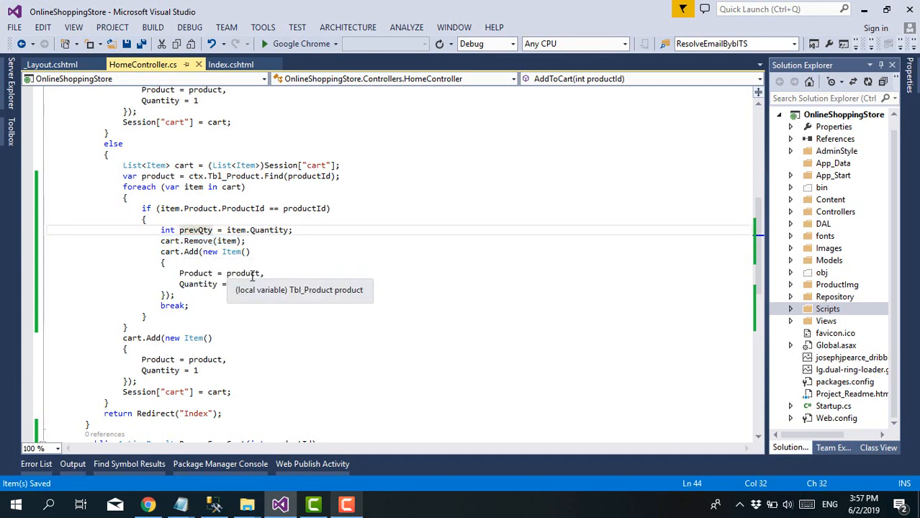
type("prevQty+1")
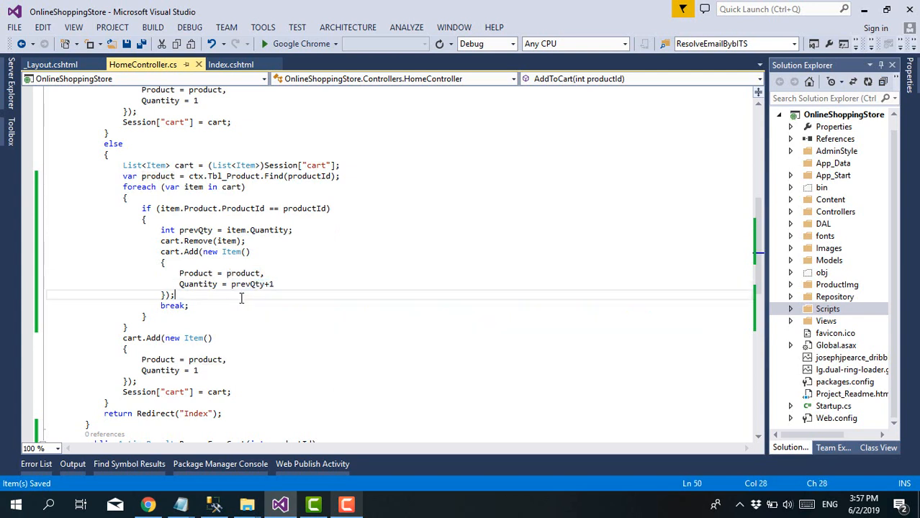
left_click(190, 305)
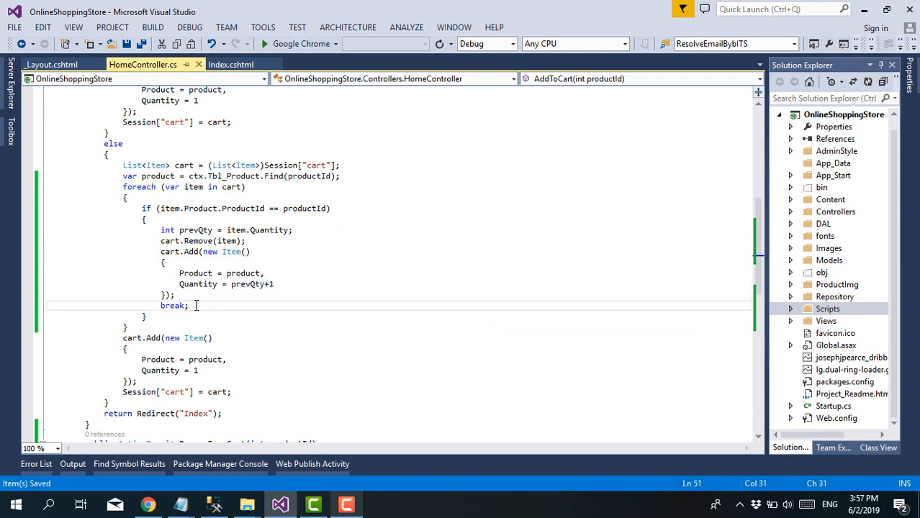
double_click(173, 305)
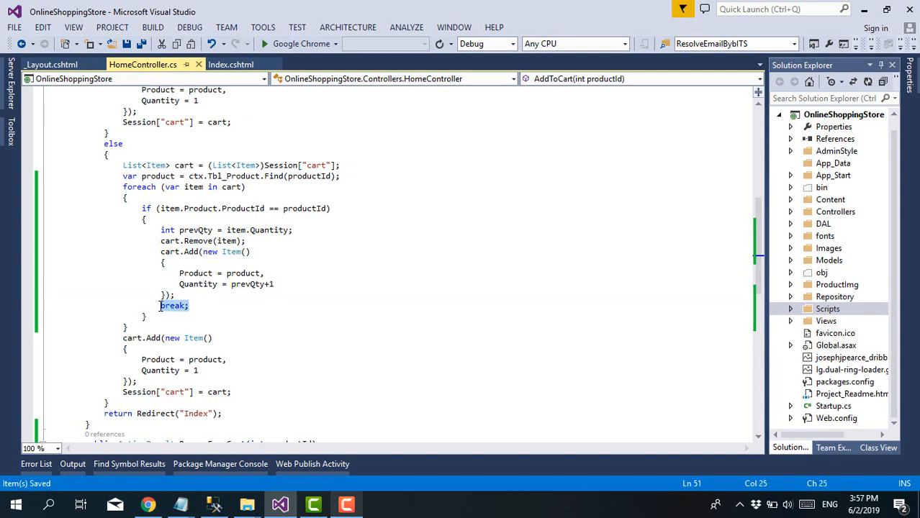
mouse_move(168, 207)
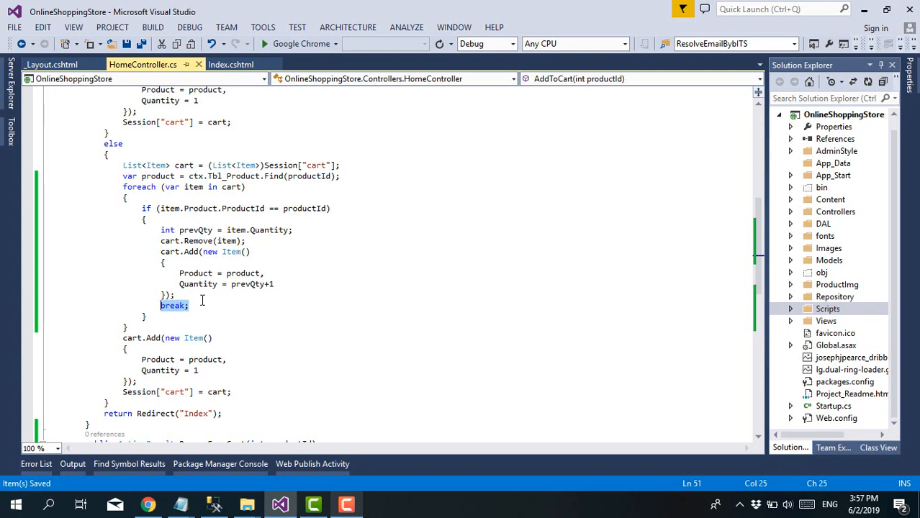
left_click(190, 306)
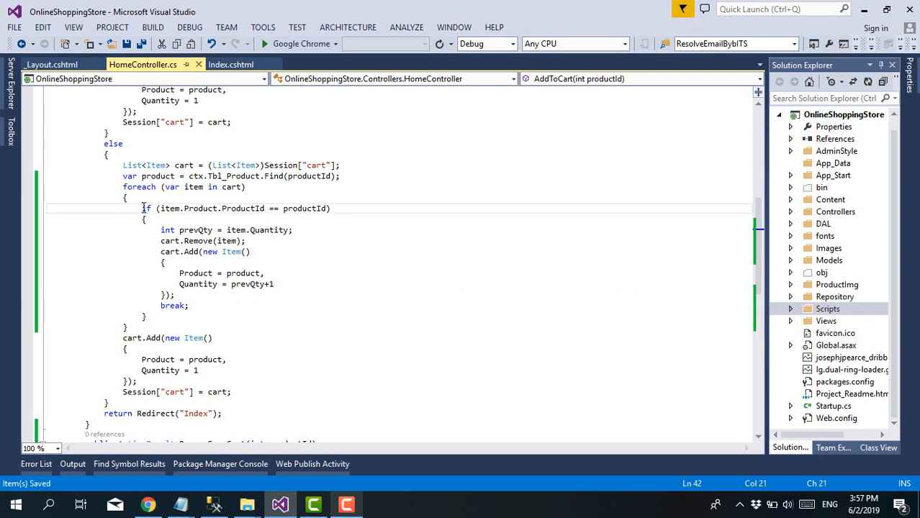
left_click_drag(144, 207, 206, 305)
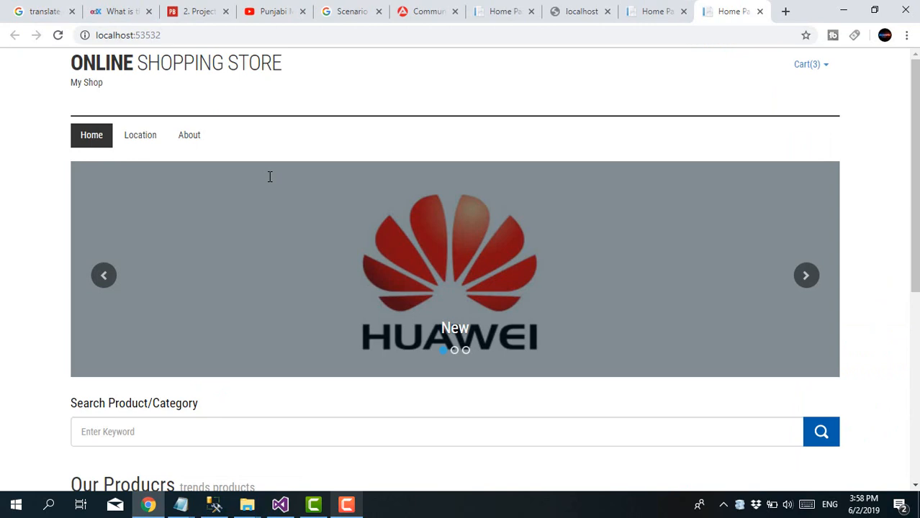
Step: Add Nokia 6 to the cart repeatedly and confirm it appears once with quantity 3
left_click(806, 63)
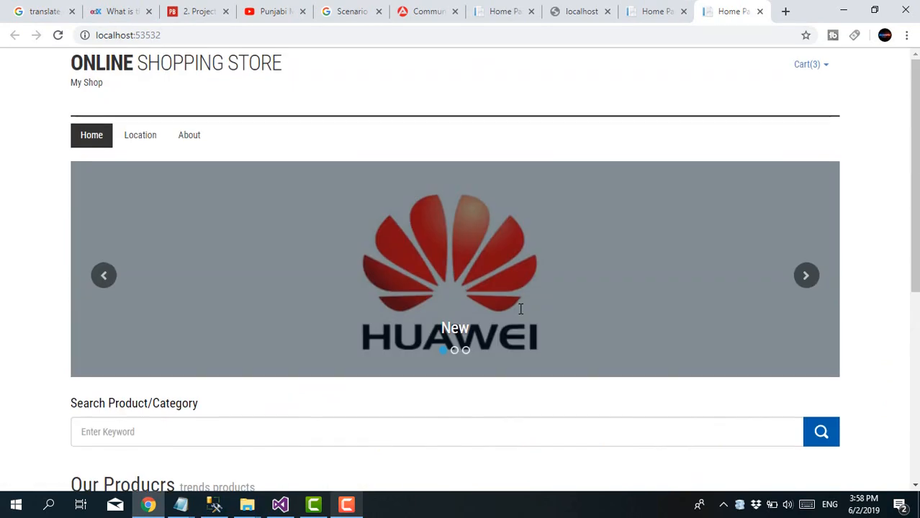
scroll("down", 3)
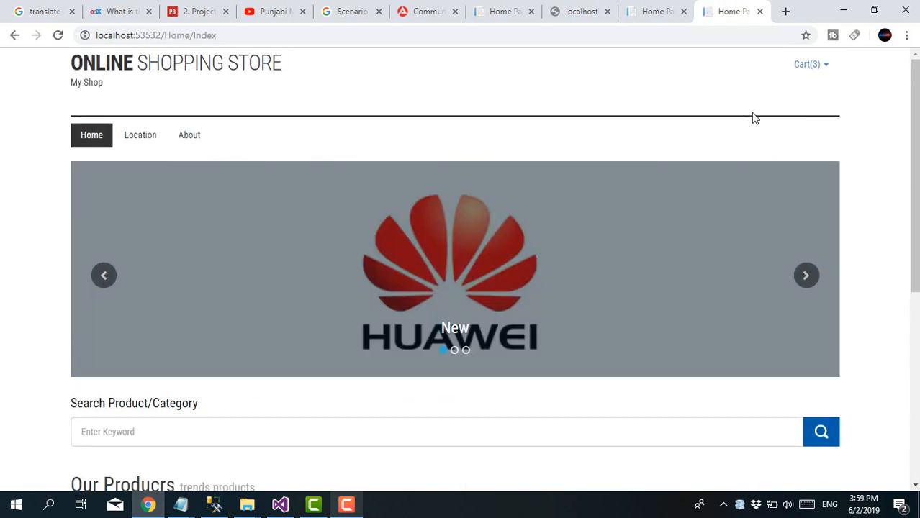
left_click(806, 64)
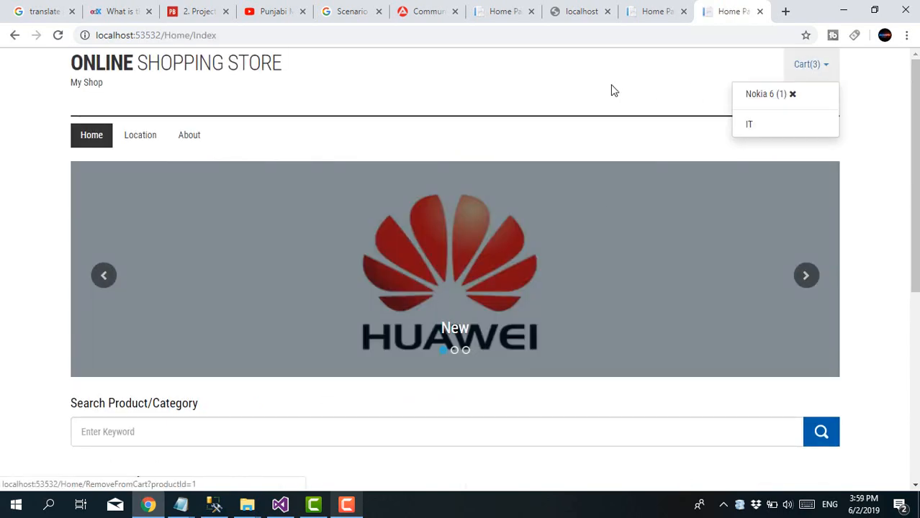
scroll("down", 3)
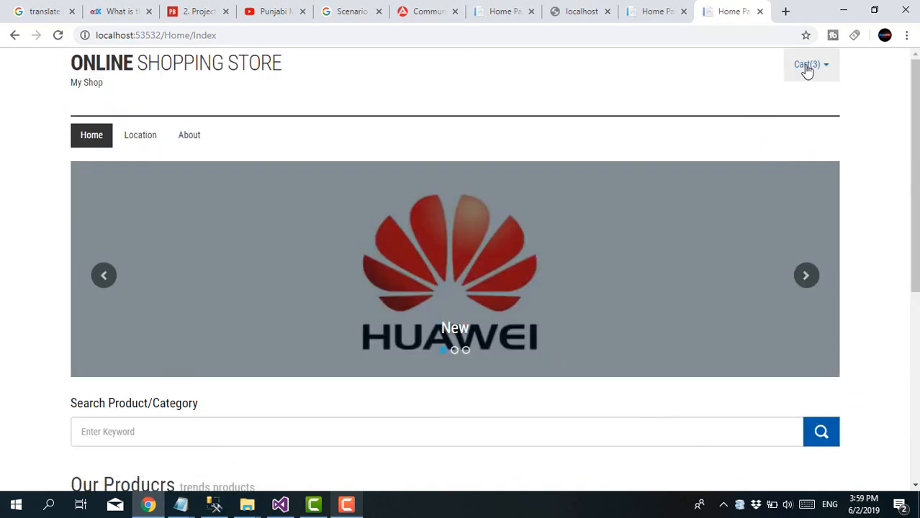
left_click(809, 63)
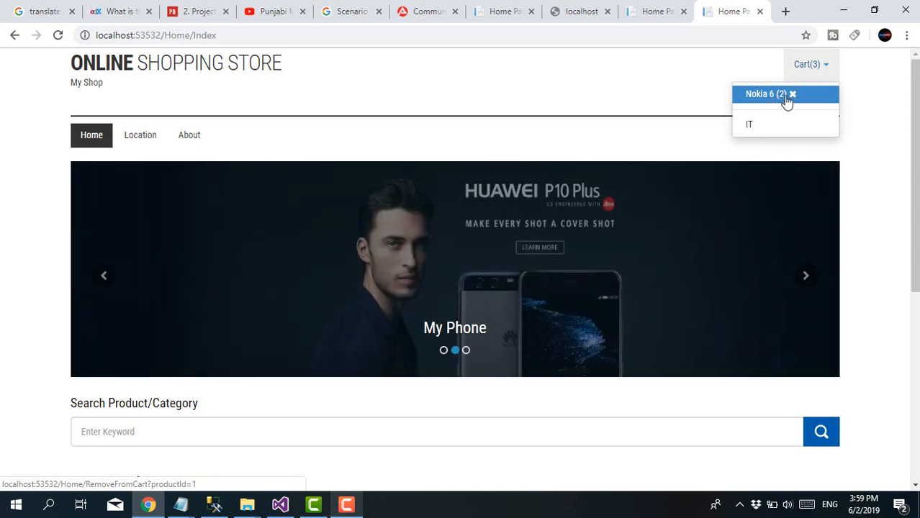
scroll("down", 3)
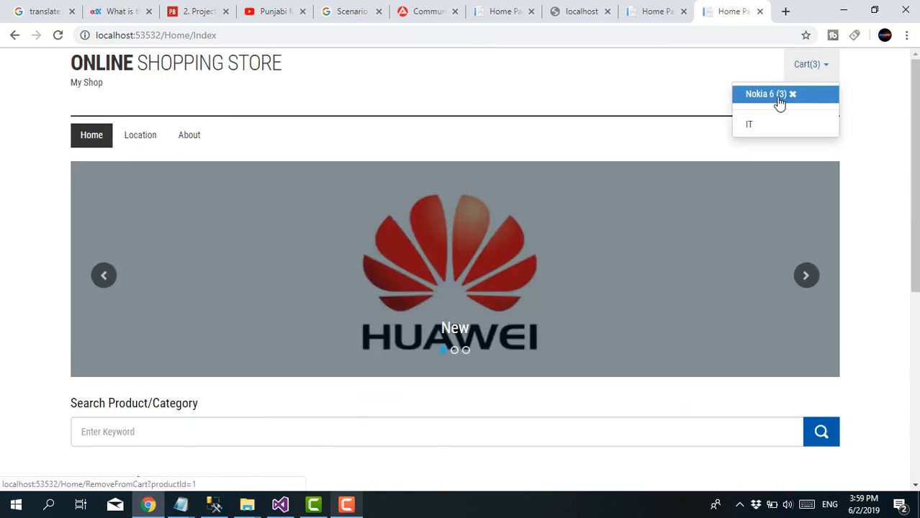
Step: Add Nokia 6 more times until its cart quantity reaches 6
scroll("down", 3)
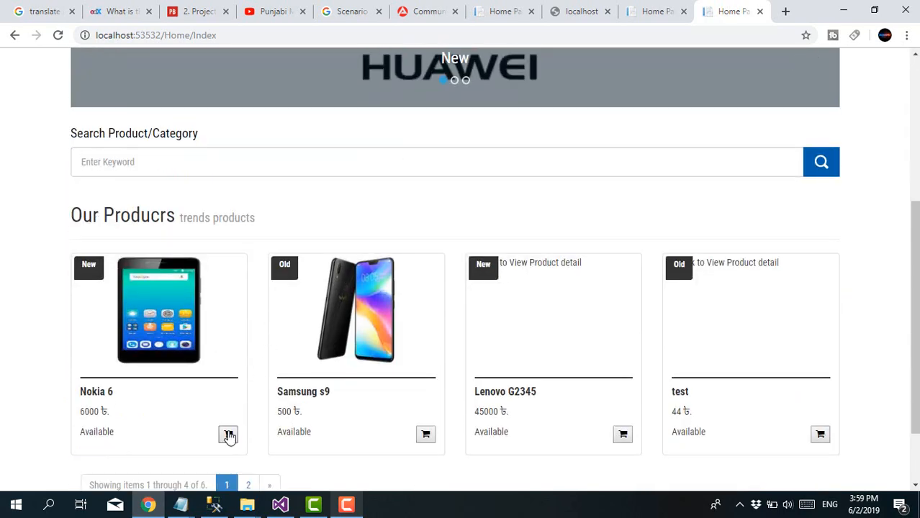
left_click(228, 435)
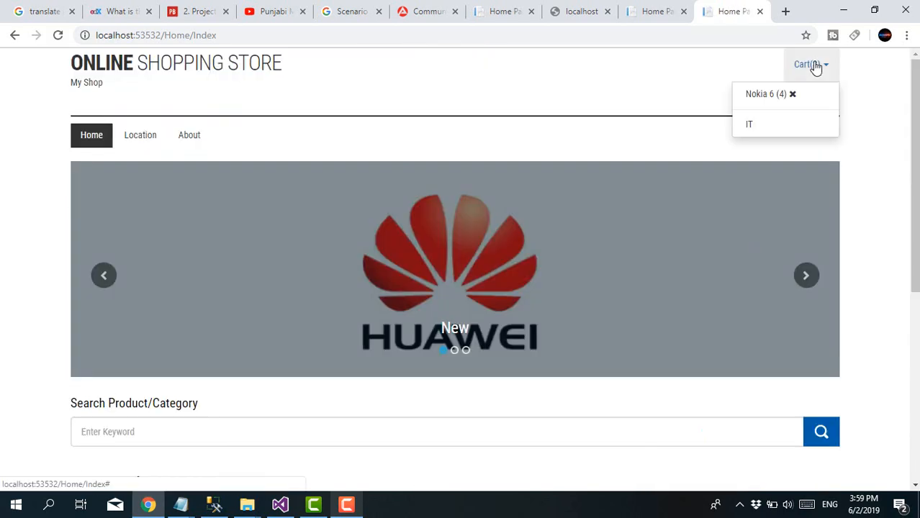
scroll("down", 3)
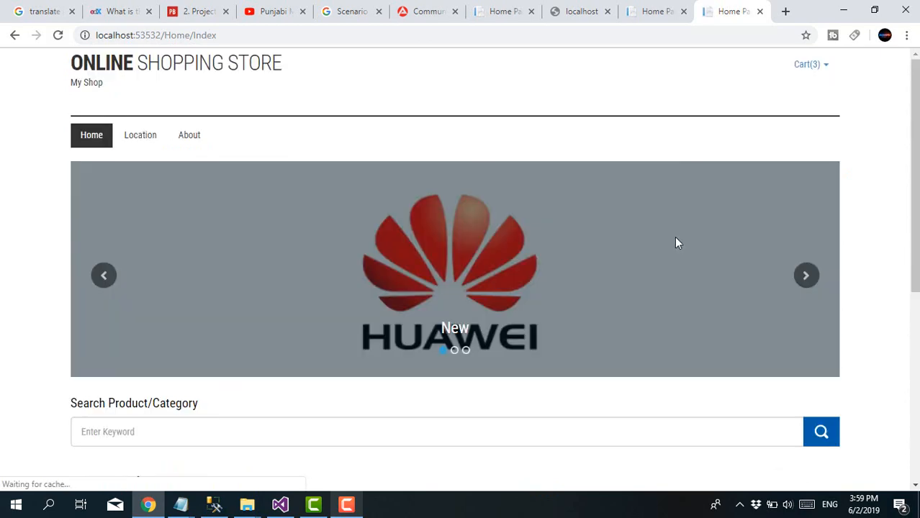
left_click(812, 63)
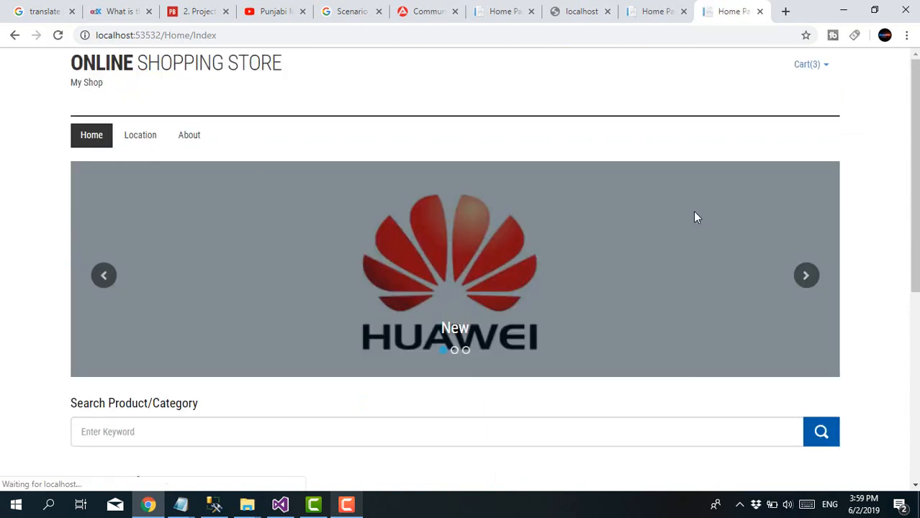
left_click(816, 63)
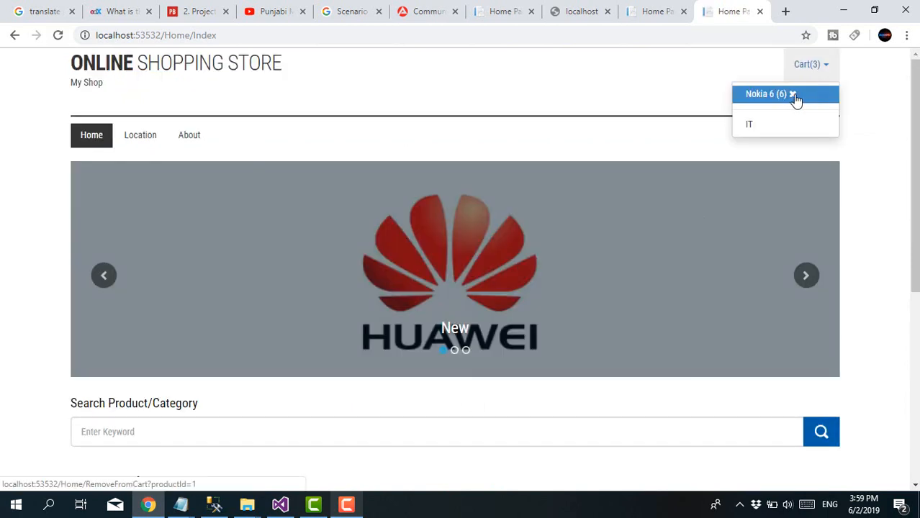
Step: Remove Nokia 6 from the cart with ×, leaving only the IT entry
left_click(794, 95)
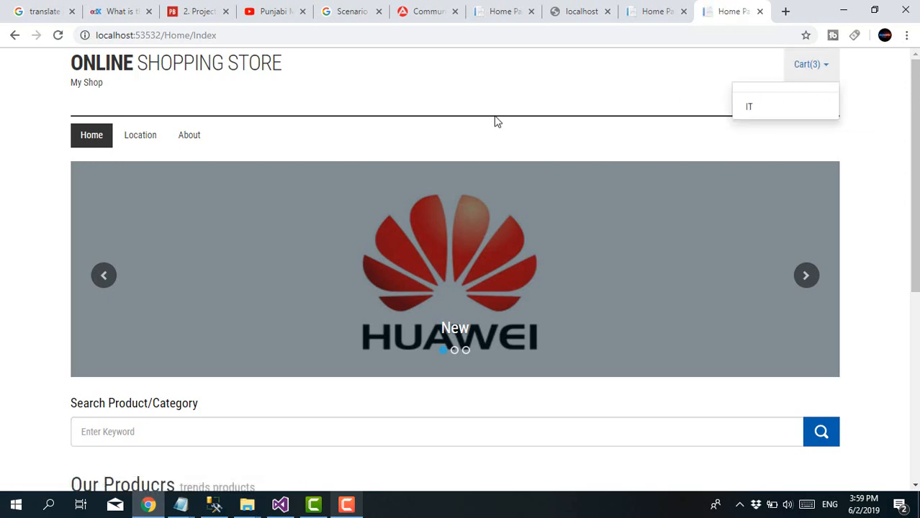
scroll("down", 3)
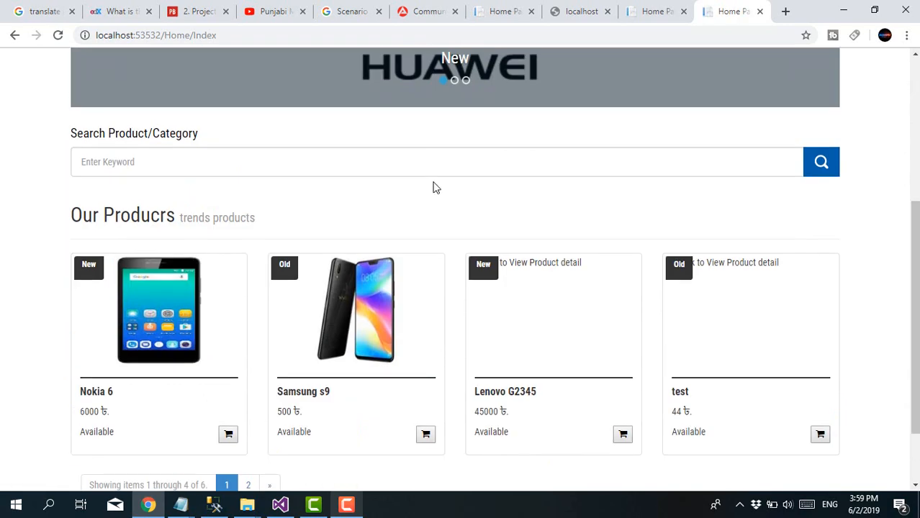
scroll("up", 3)
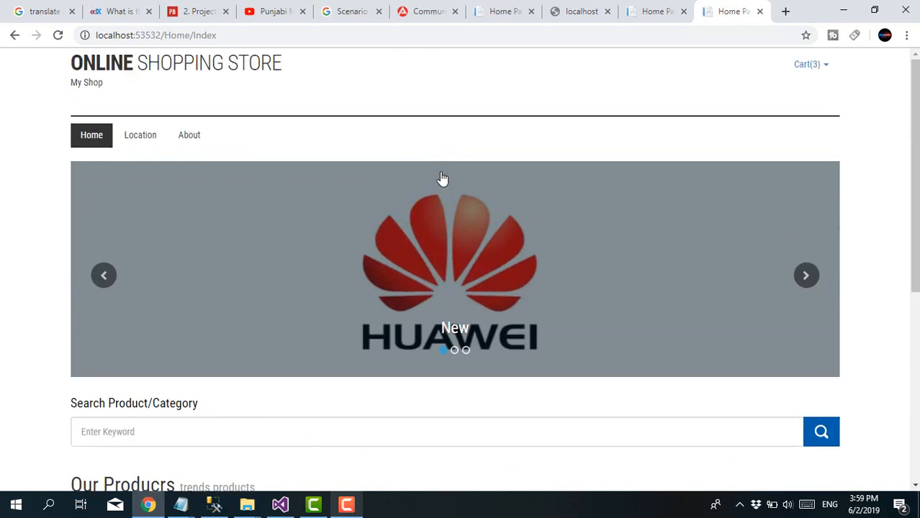
mouse_move(429, 170)
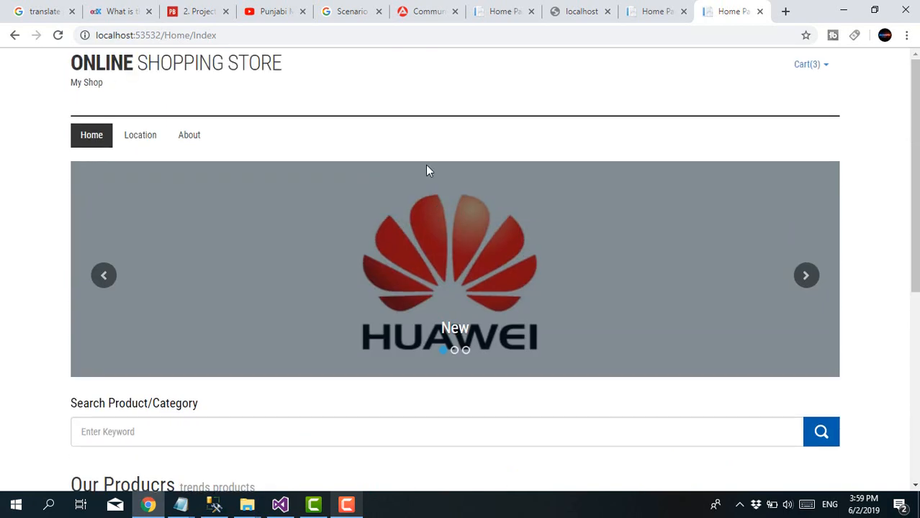
scroll("down", 3)
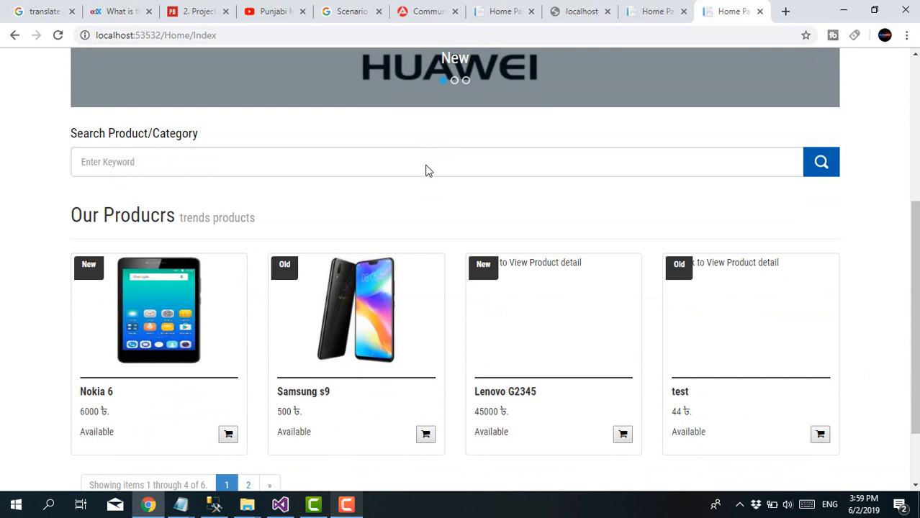